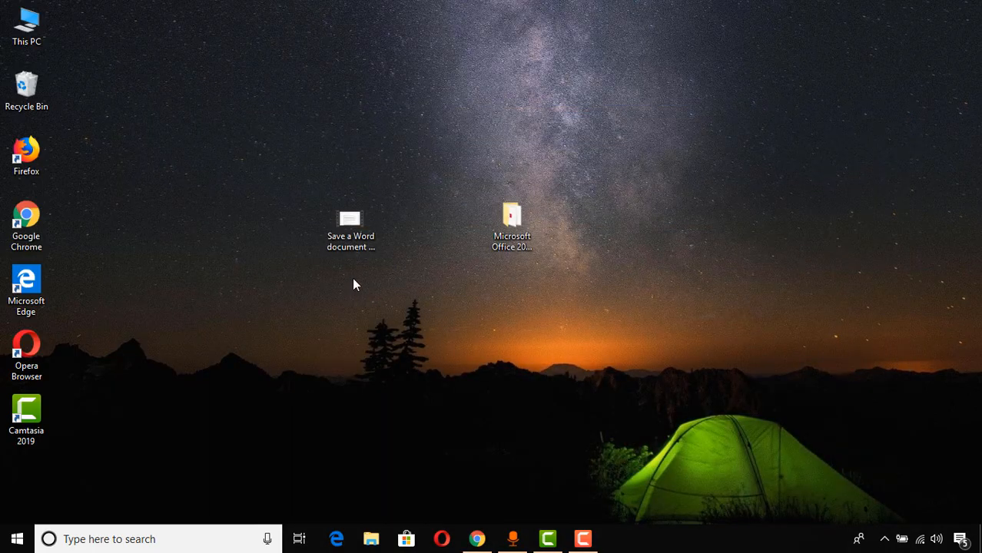
Launch Google Chrome from the taskbar
{"action": "left_click", "coordinate": [351, 223]}
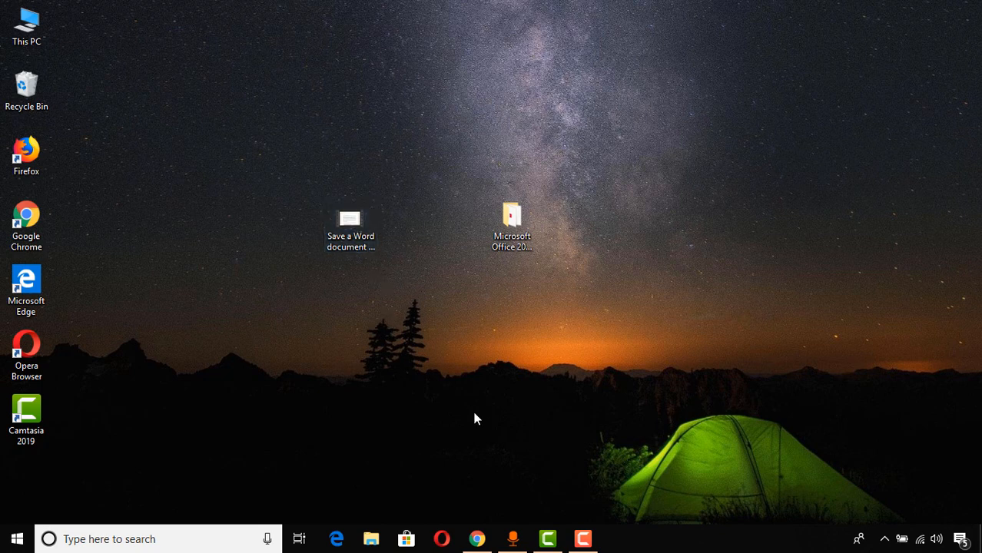
{"action": "left_click", "coordinate": [477, 539]}
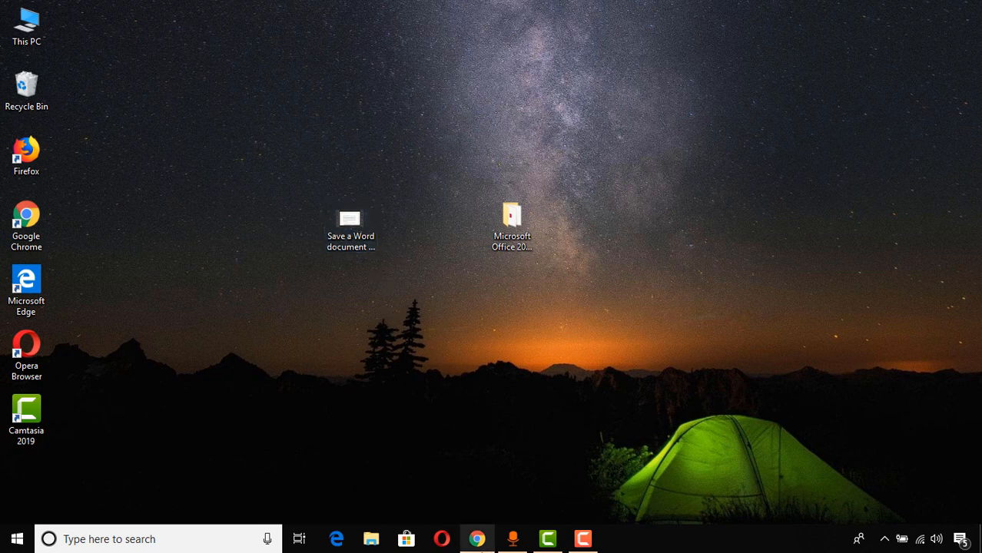
Search 'goo' in Chrome, reach google.com/drive, and go to Google Drive's My Drive
{"action": "left_click", "coordinate": [477, 539]}
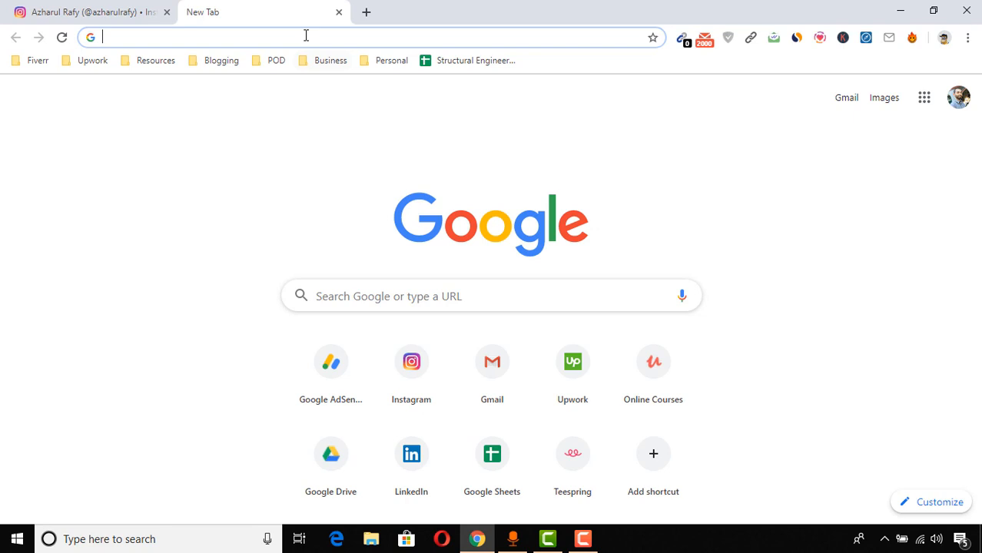
{"action": "type", "text": "google.com/drive/"}
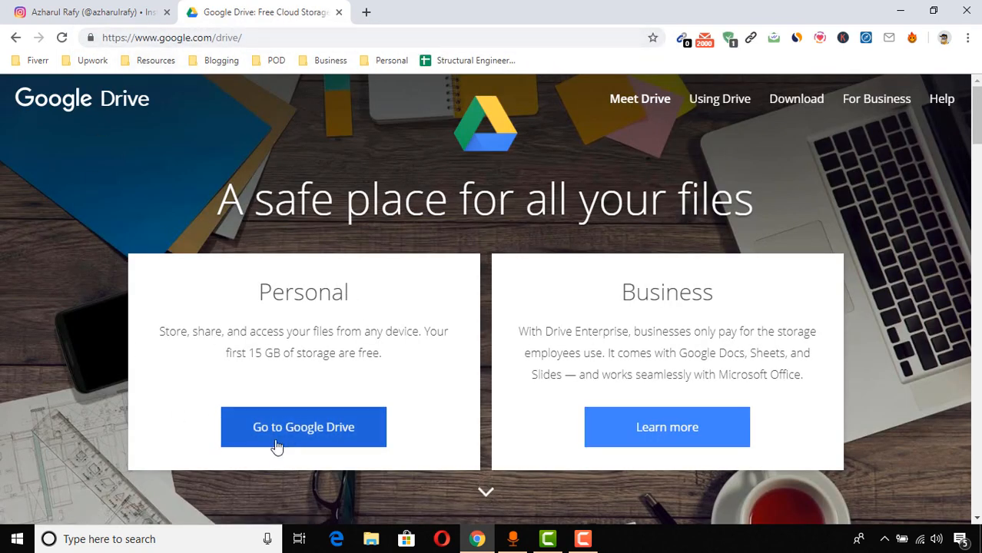
{"action": "left_click", "coordinate": [304, 427]}
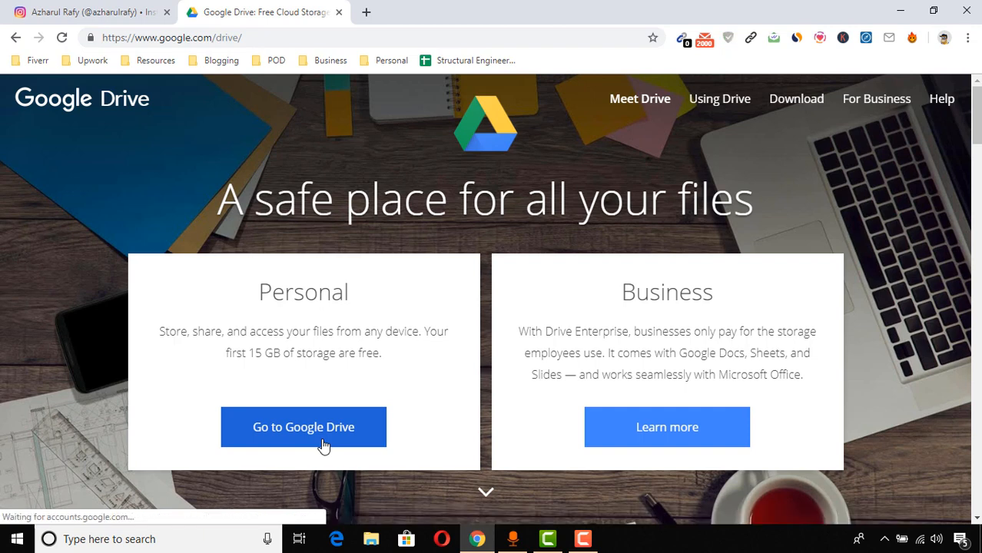
{"action": "left_click", "coordinate": [302, 428]}
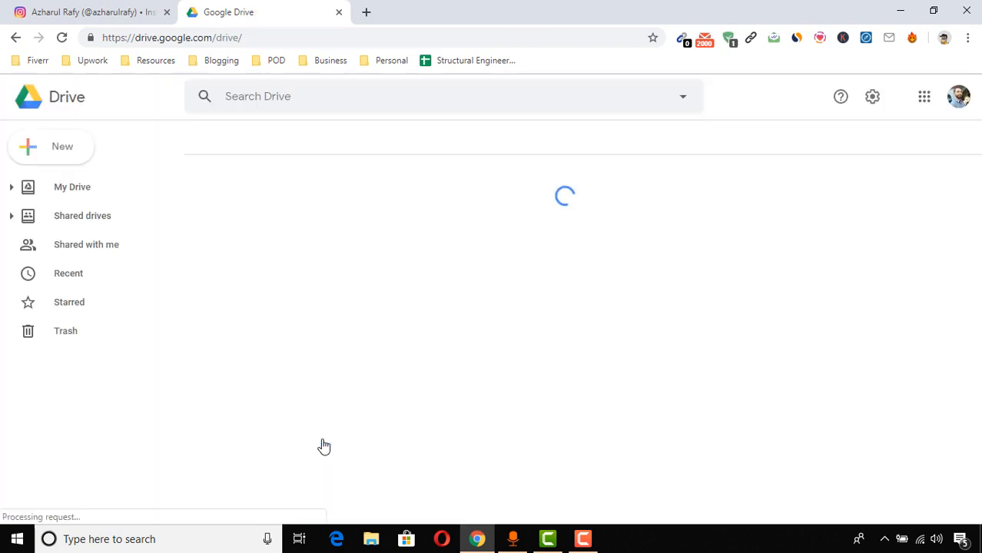
{"action": "left_click", "coordinate": [72, 187]}
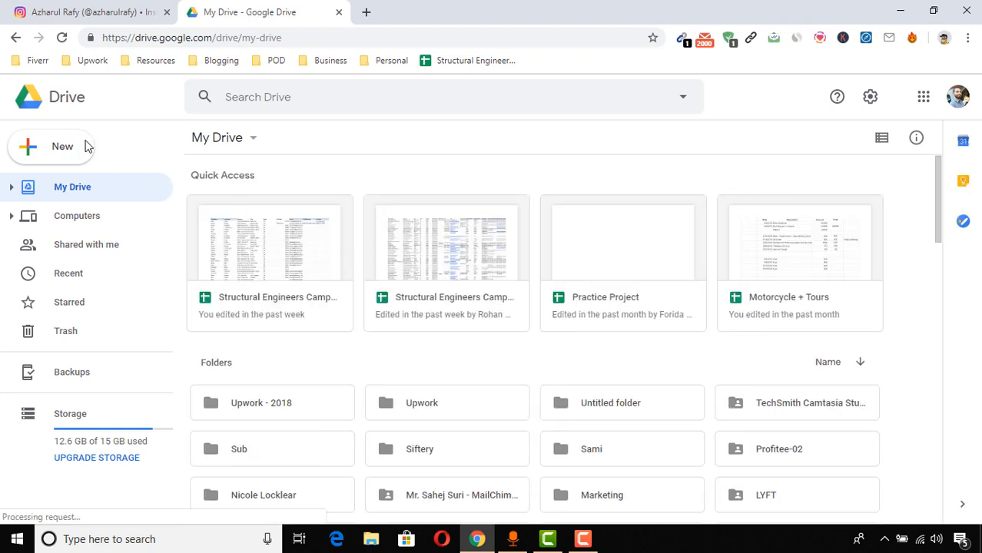
Upload the 'Save a Word document As PDF - How To' MP4 from the Desktop via New > File upload
{"action": "left_click", "coordinate": [50, 146]}
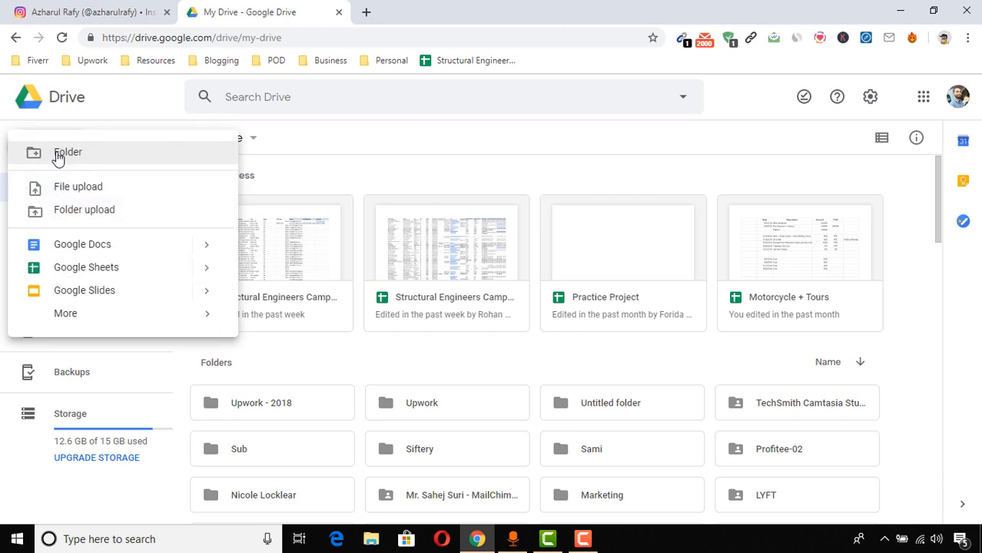
{"action": "mouse_move", "coordinate": [51, 190]}
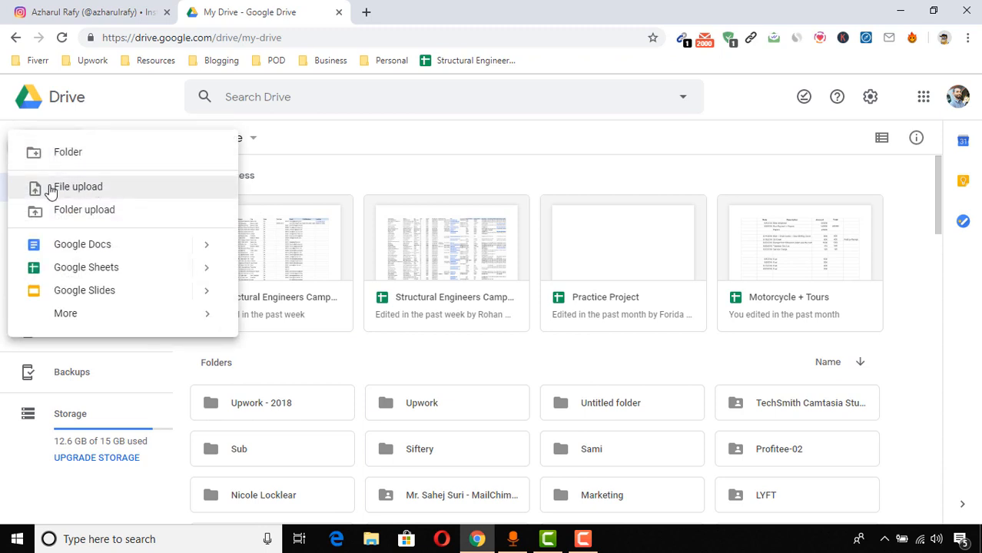
{"action": "mouse_move", "coordinate": [115, 223]}
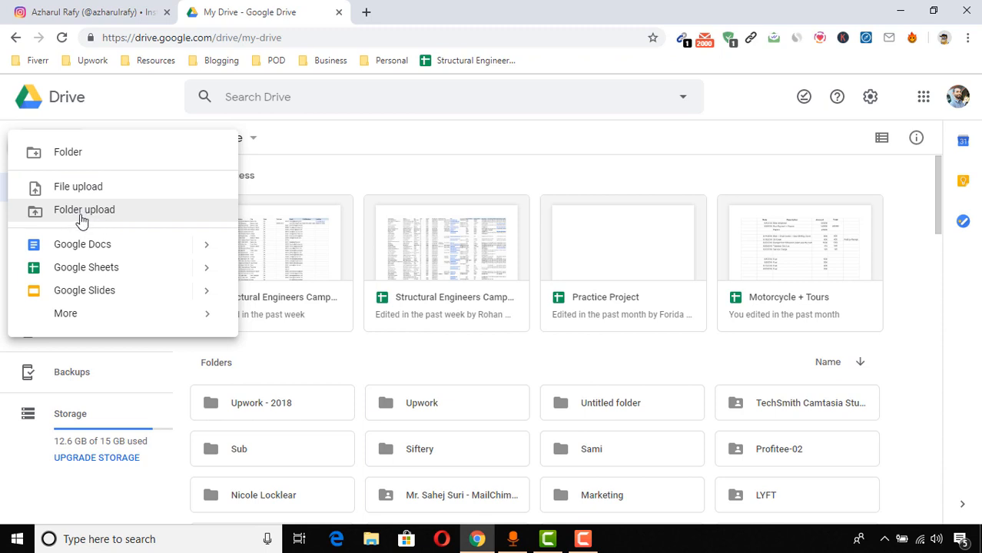
{"action": "mouse_move", "coordinate": [104, 209]}
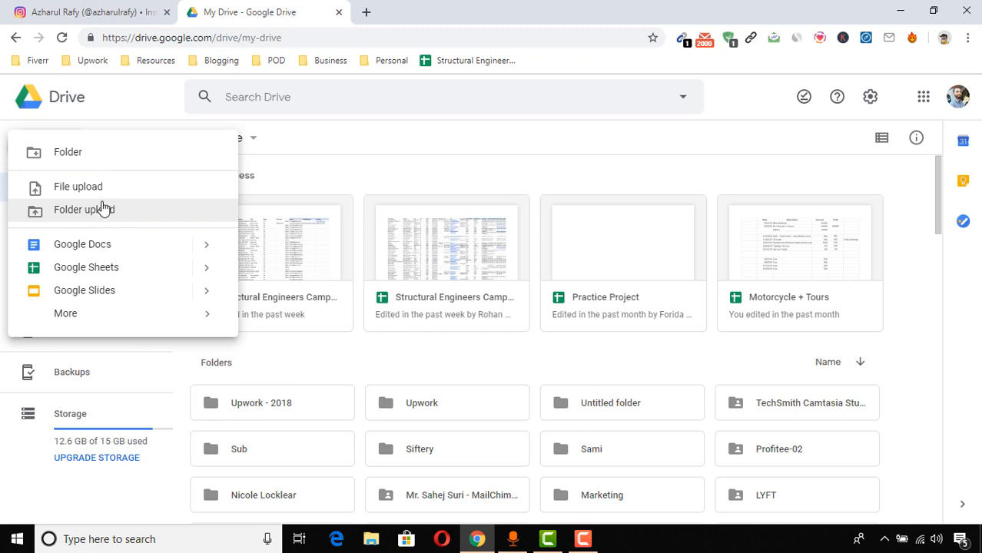
{"action": "mouse_move", "coordinate": [78, 186]}
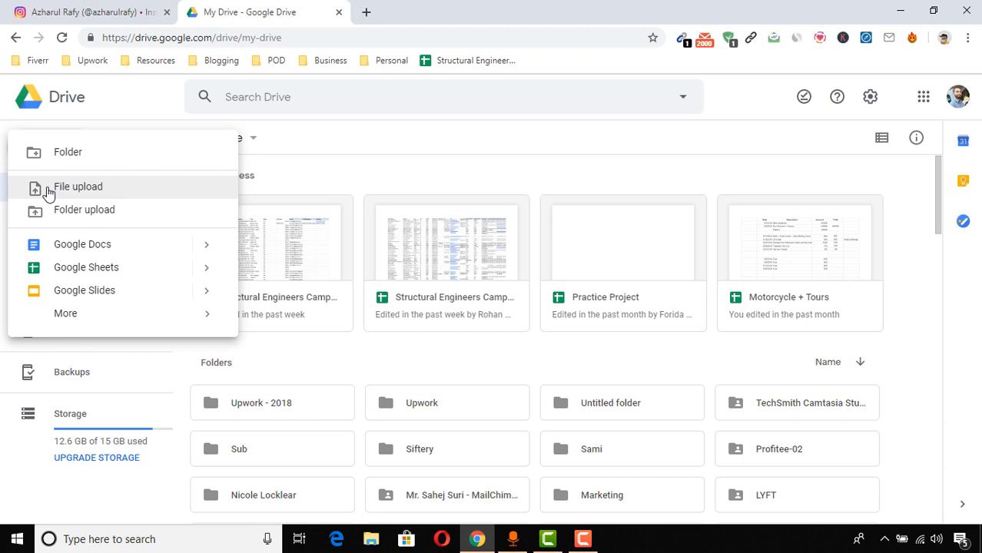
{"action": "left_click", "coordinate": [77, 186]}
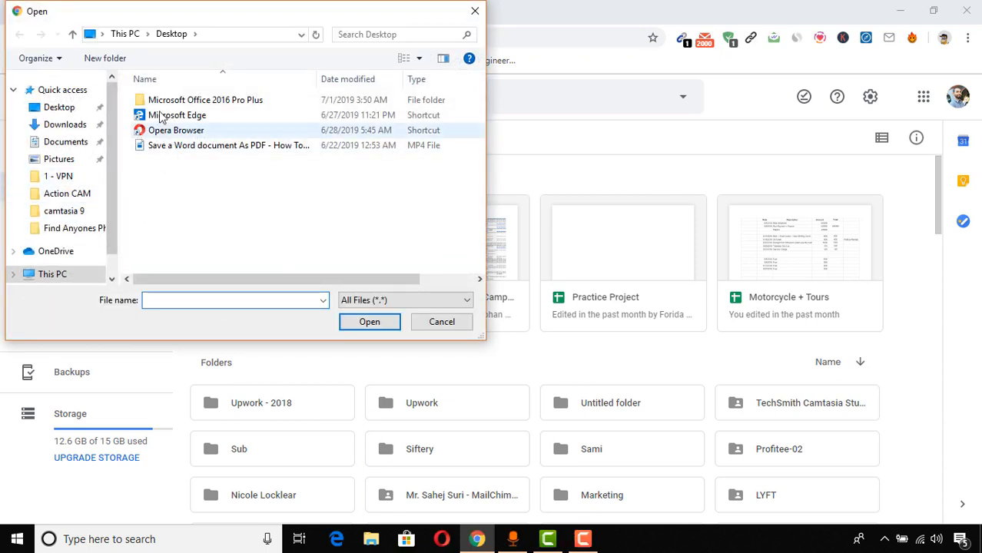
{"action": "left_click", "coordinate": [228, 146]}
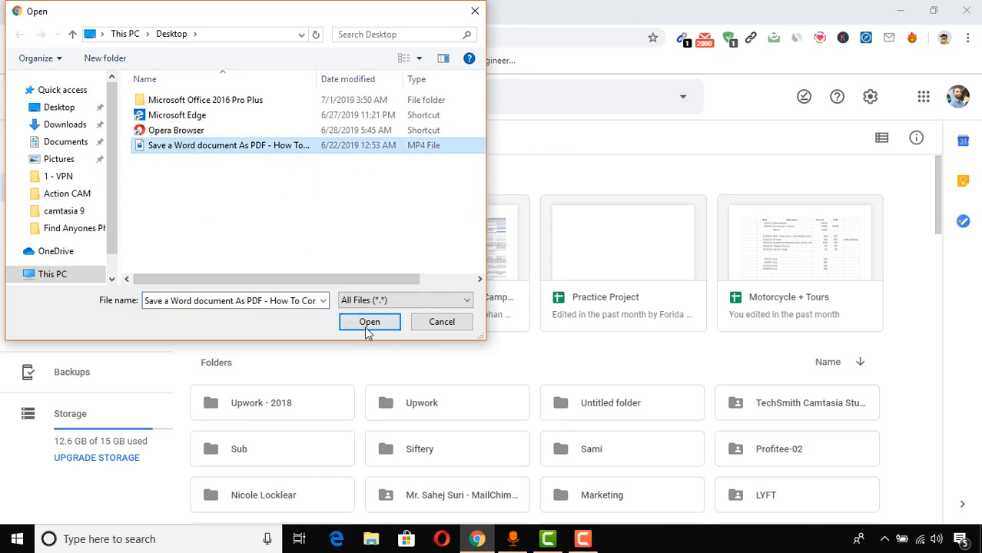
{"action": "left_click", "coordinate": [369, 321]}
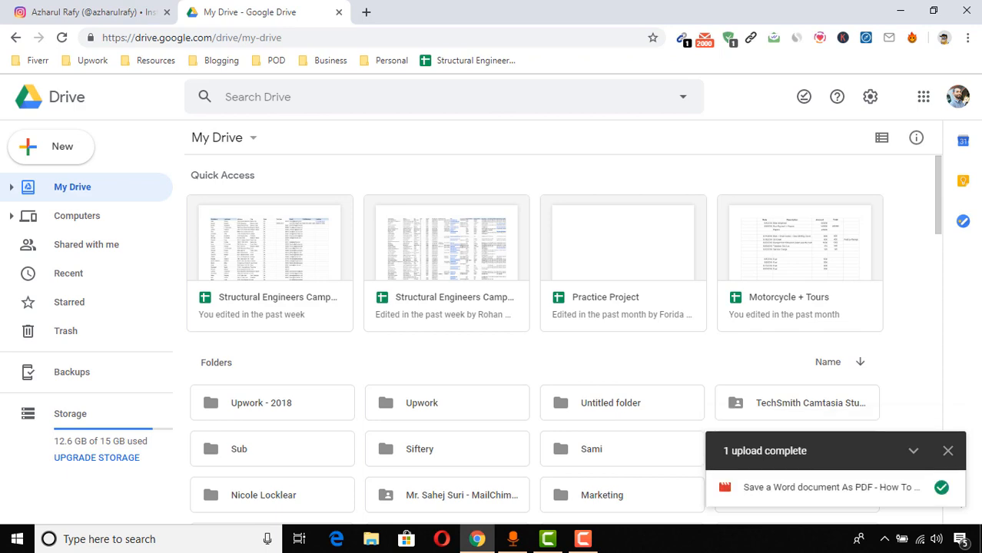
{"action": "mouse_move", "coordinate": [818, 516]}
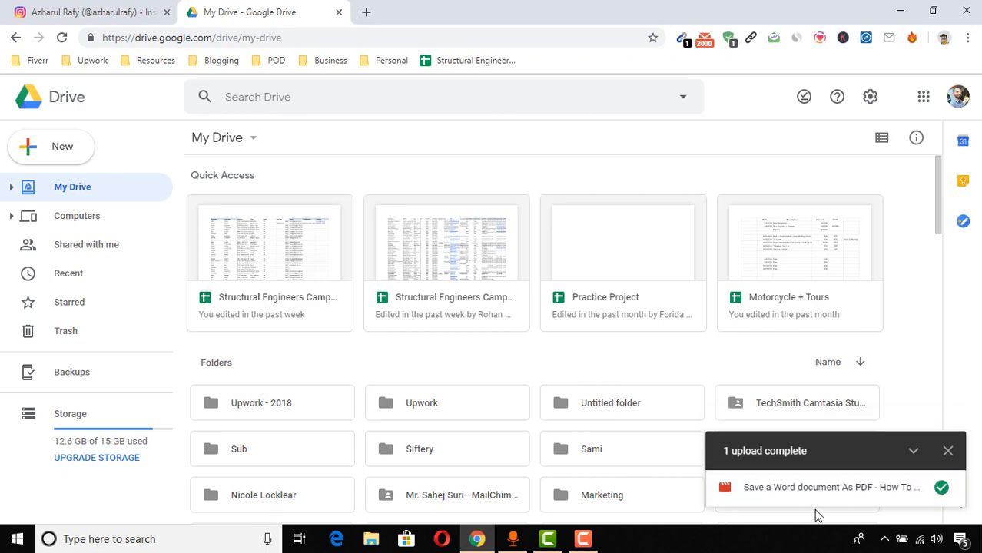
{"action": "mouse_move", "coordinate": [830, 486]}
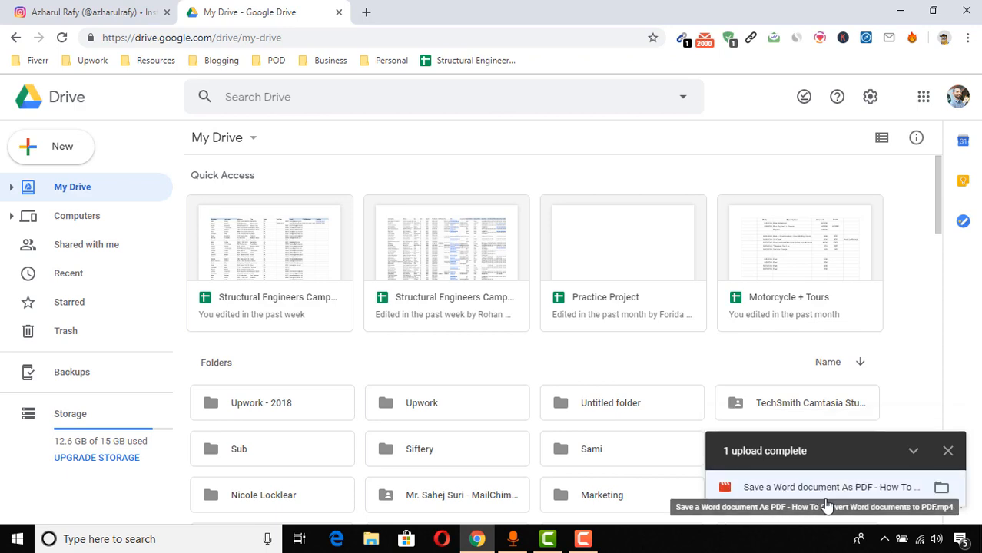
Open the uploaded video's preview and choose sharing from its More actions menu
{"action": "left_click", "coordinate": [830, 486]}
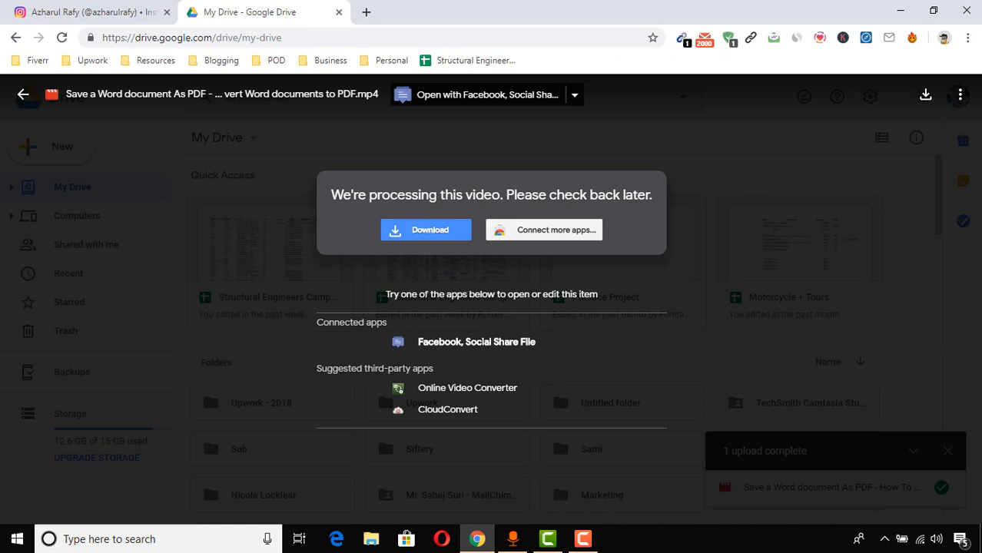
{"action": "left_click", "coordinate": [960, 95]}
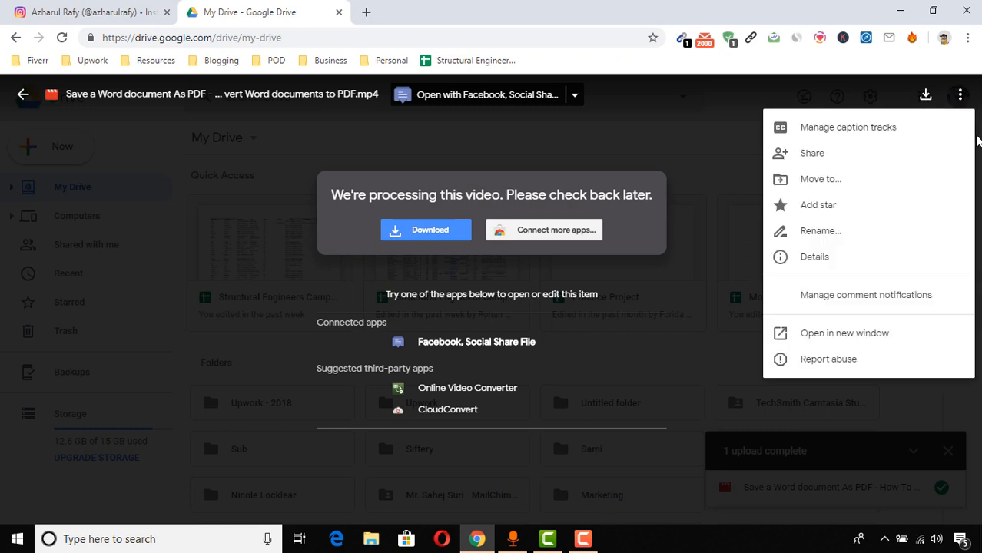
{"action": "mouse_move", "coordinate": [812, 152]}
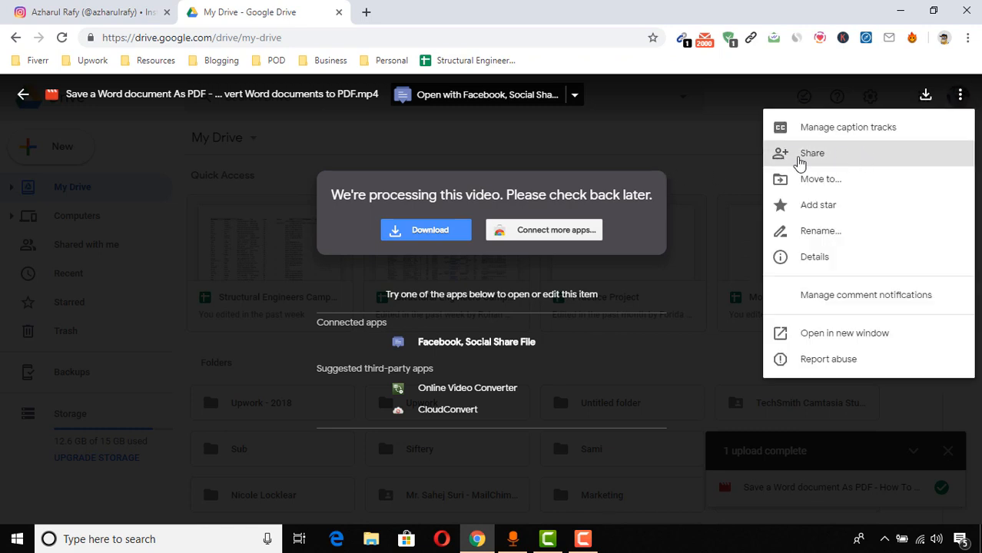
{"action": "mouse_move", "coordinate": [960, 94]}
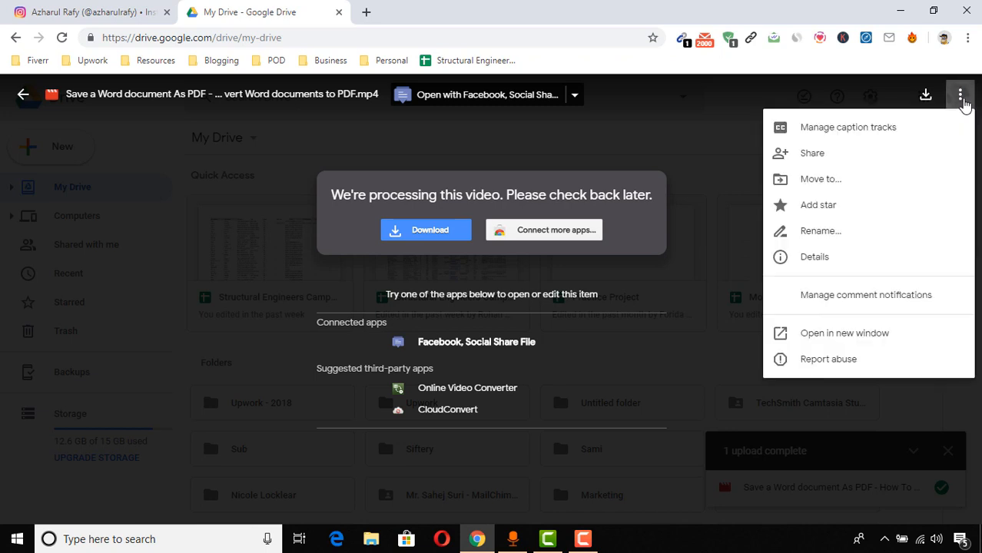
{"action": "mouse_move", "coordinate": [812, 153]}
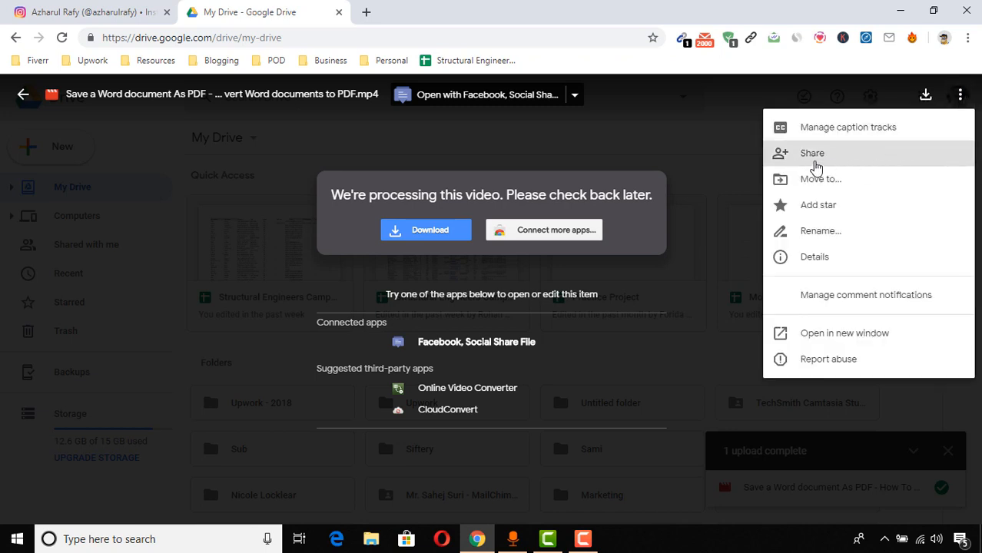
{"action": "mouse_move", "coordinate": [822, 166]}
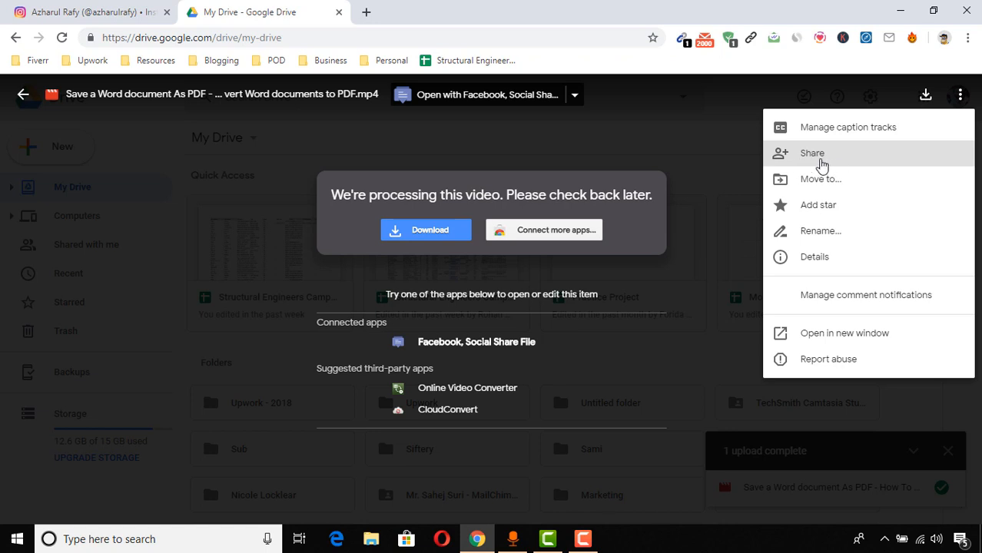
{"action": "left_click", "coordinate": [812, 153]}
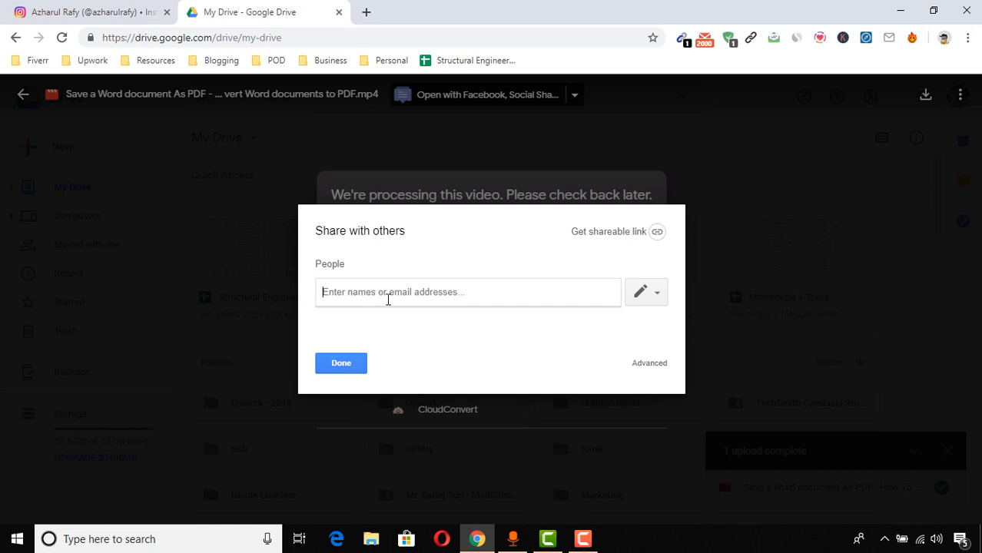
{"action": "mouse_move", "coordinate": [548, 330]}
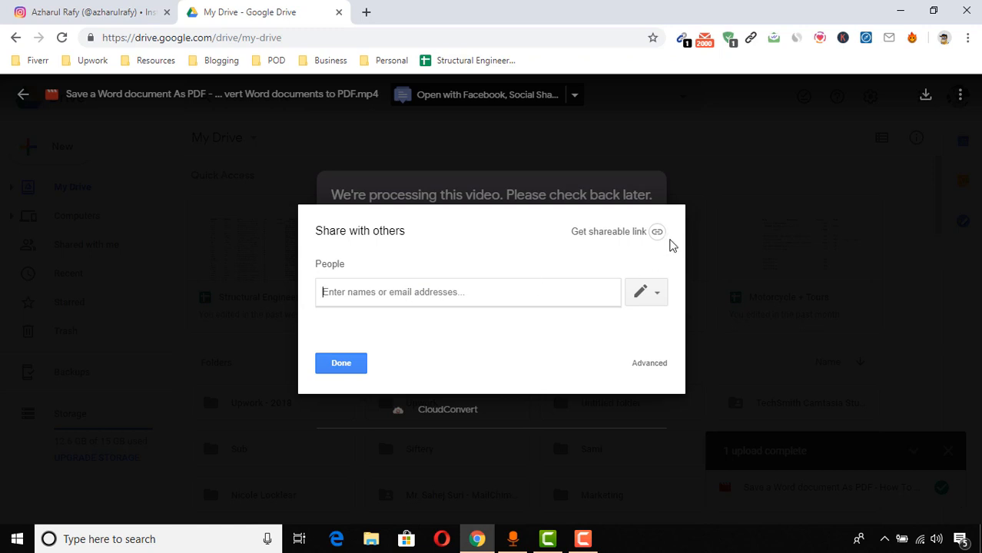
{"action": "mouse_move", "coordinate": [657, 231]}
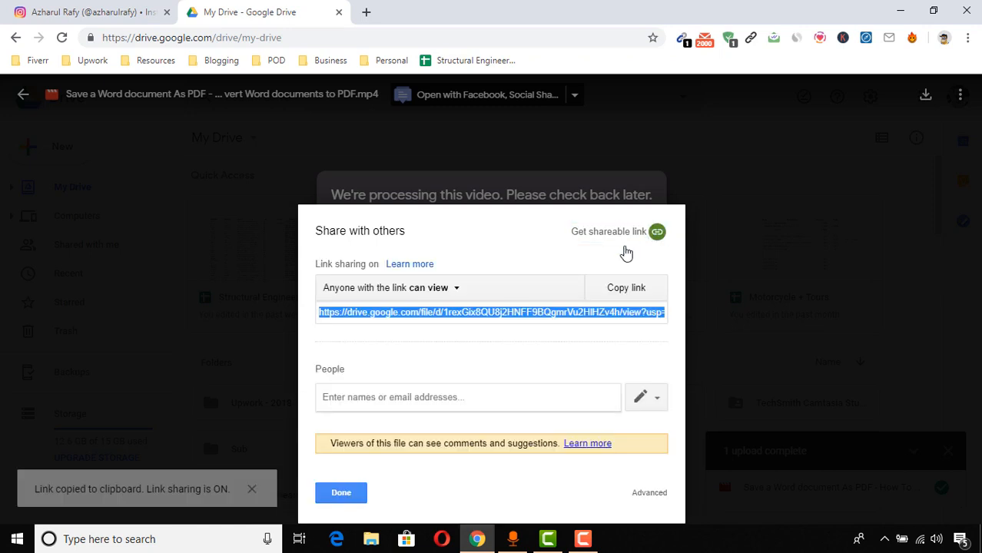
{"action": "mouse_move", "coordinate": [589, 322]}
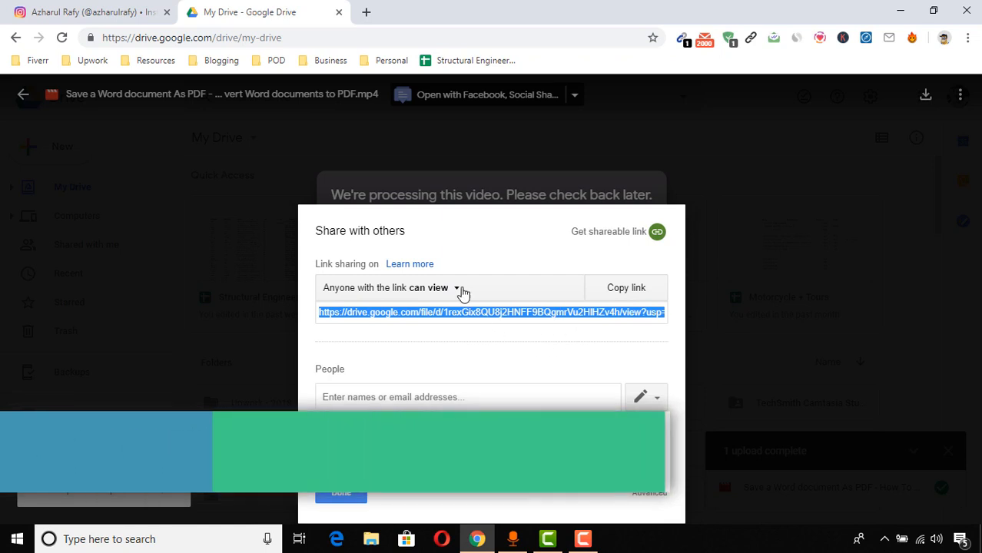
Set the video to 'Anyone with the link can view' and copy its shareable link
{"action": "left_click", "coordinate": [627, 287]}
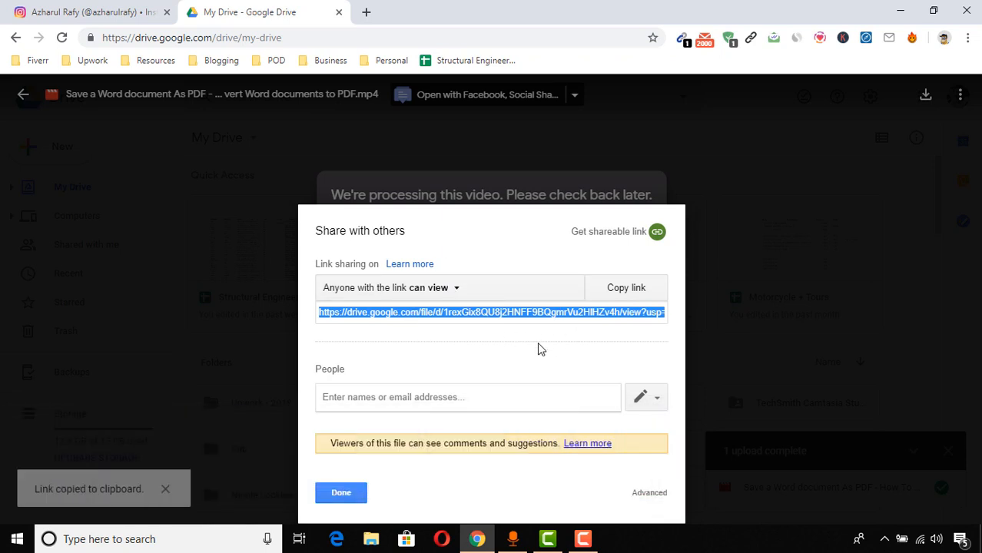
{"action": "mouse_move", "coordinate": [556, 376]}
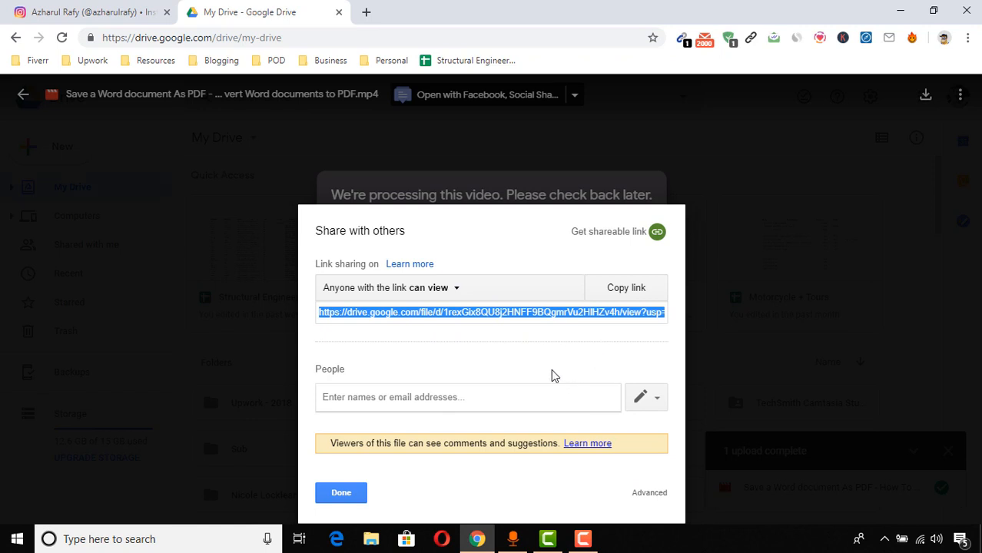
{"action": "mouse_move", "coordinate": [550, 359]}
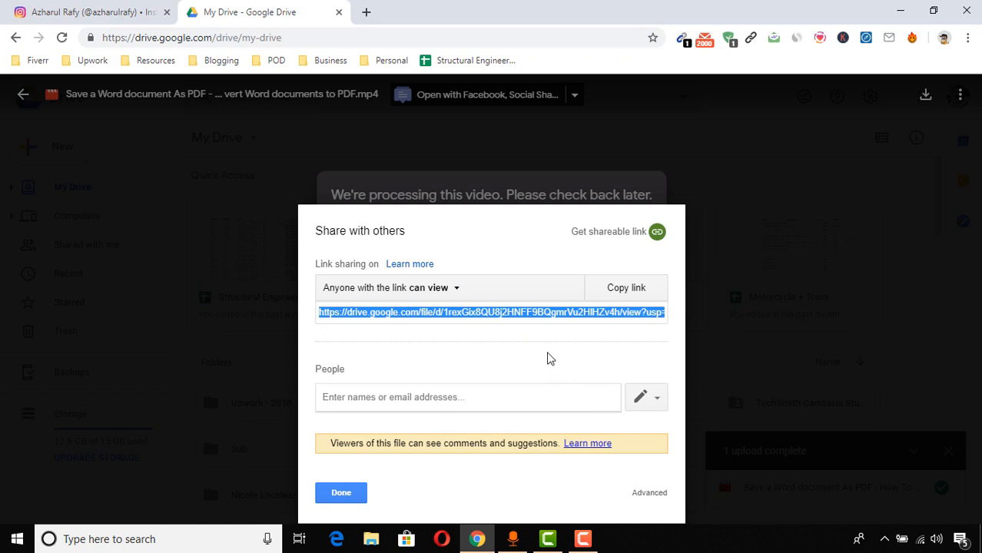
{"action": "mouse_move", "coordinate": [462, 355]}
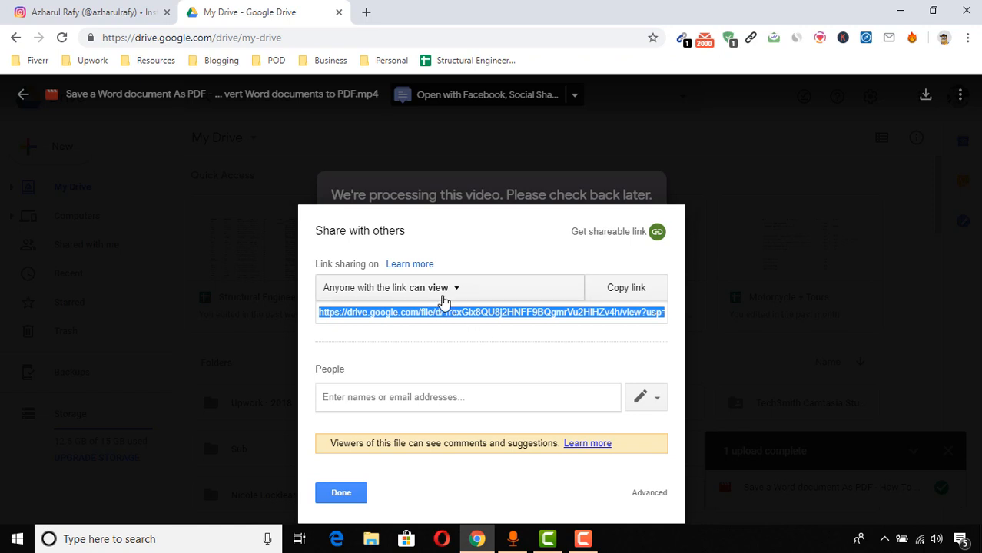
{"action": "left_click", "coordinate": [449, 287]}
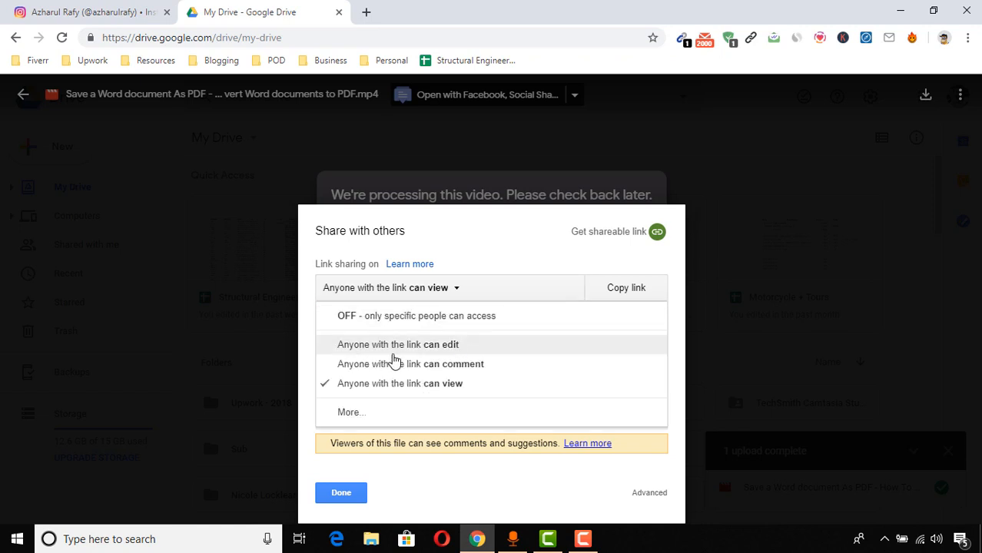
{"action": "mouse_move", "coordinate": [461, 352]}
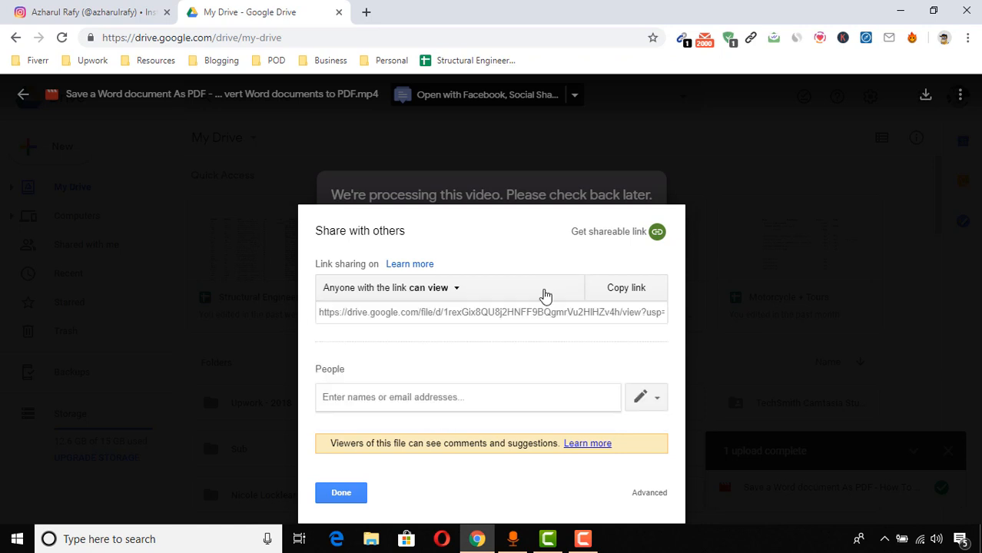
{"action": "mouse_move", "coordinate": [495, 355]}
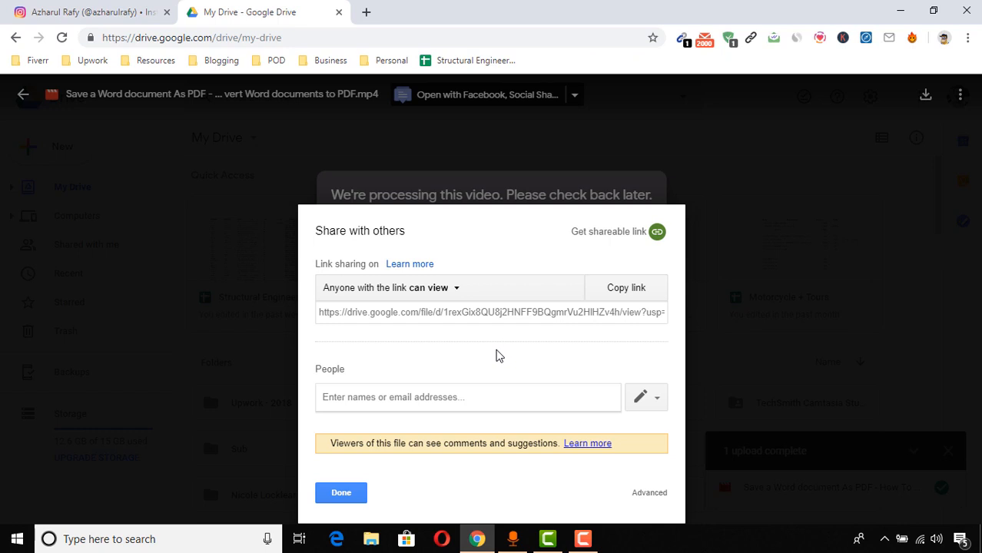
{"action": "mouse_move", "coordinate": [415, 306]}
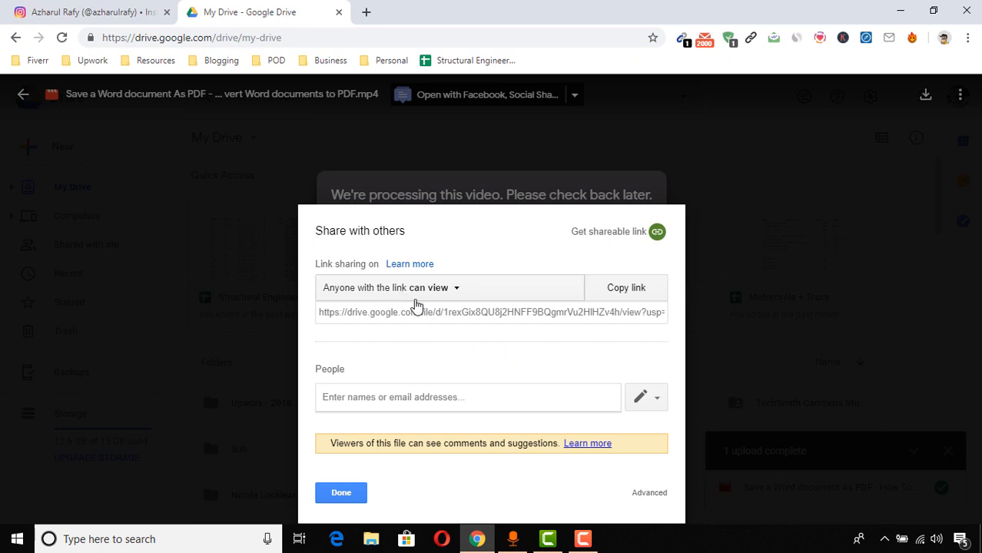
{"action": "left_click", "coordinate": [627, 287]}
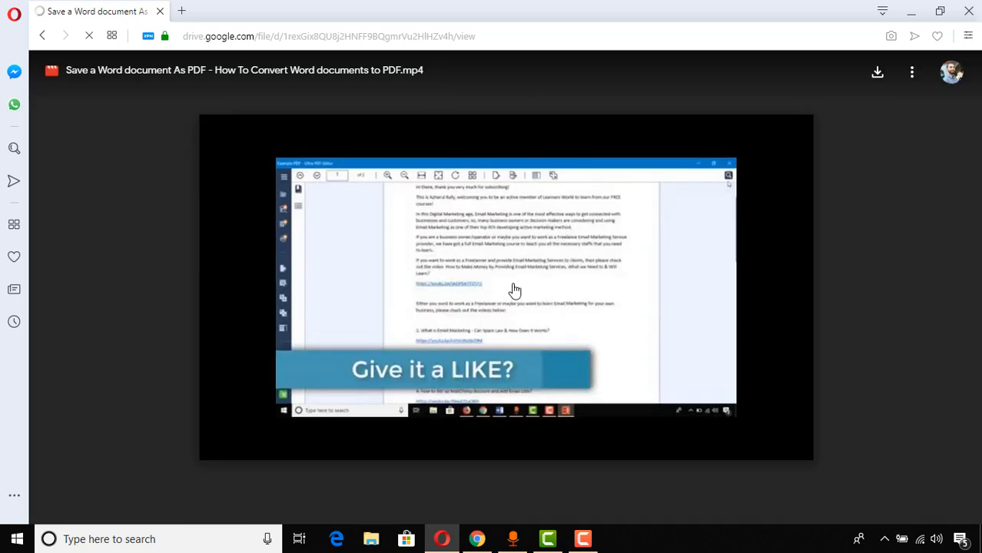
Play the shared video in Opera's Google Drive player
{"action": "left_click", "coordinate": [507, 289]}
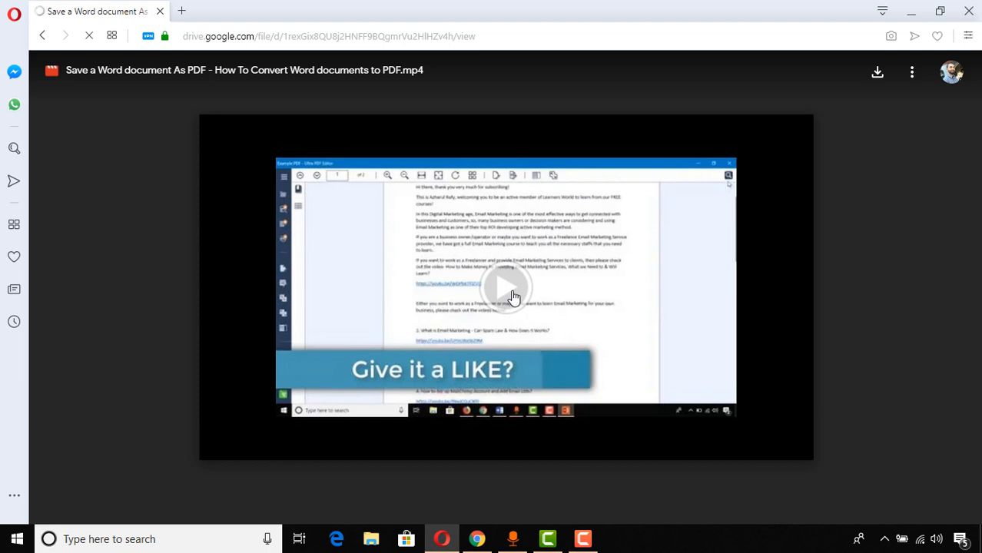
{"action": "left_click", "coordinate": [506, 287]}
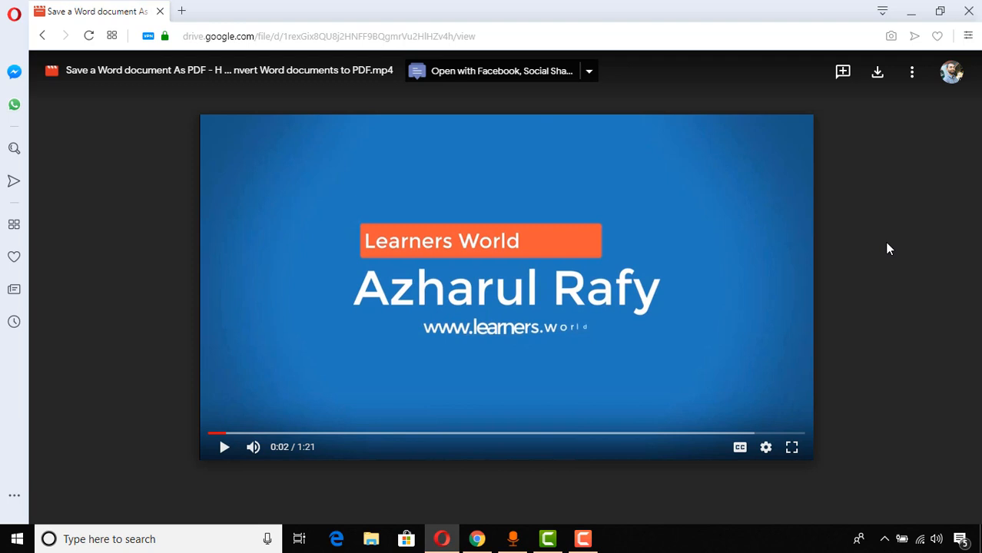
{"action": "mouse_move", "coordinate": [879, 254]}
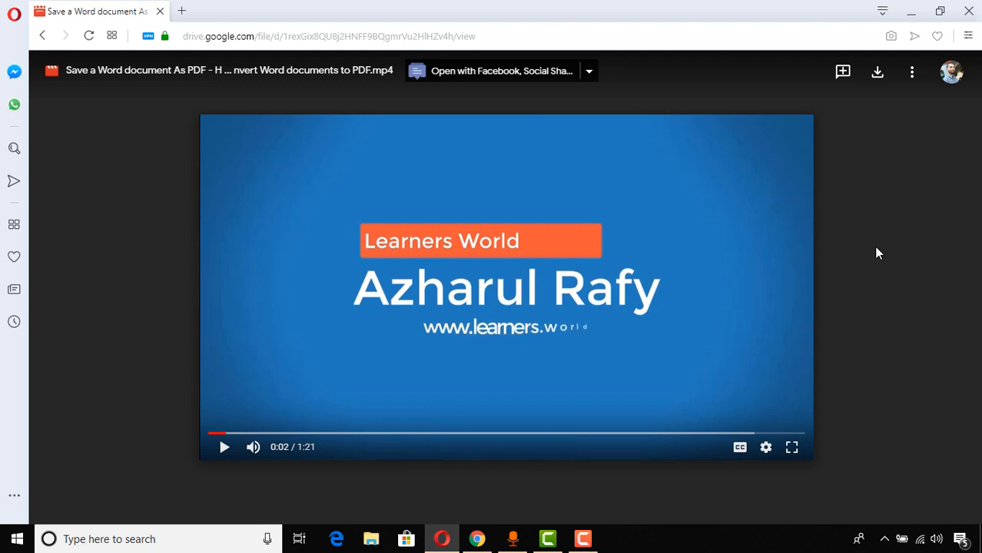
{"action": "mouse_move", "coordinate": [766, 239]}
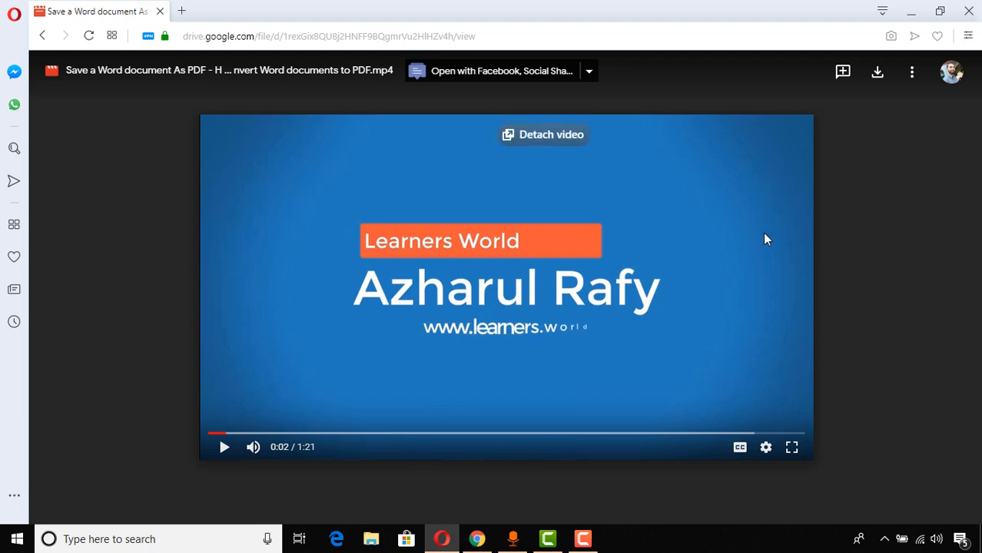